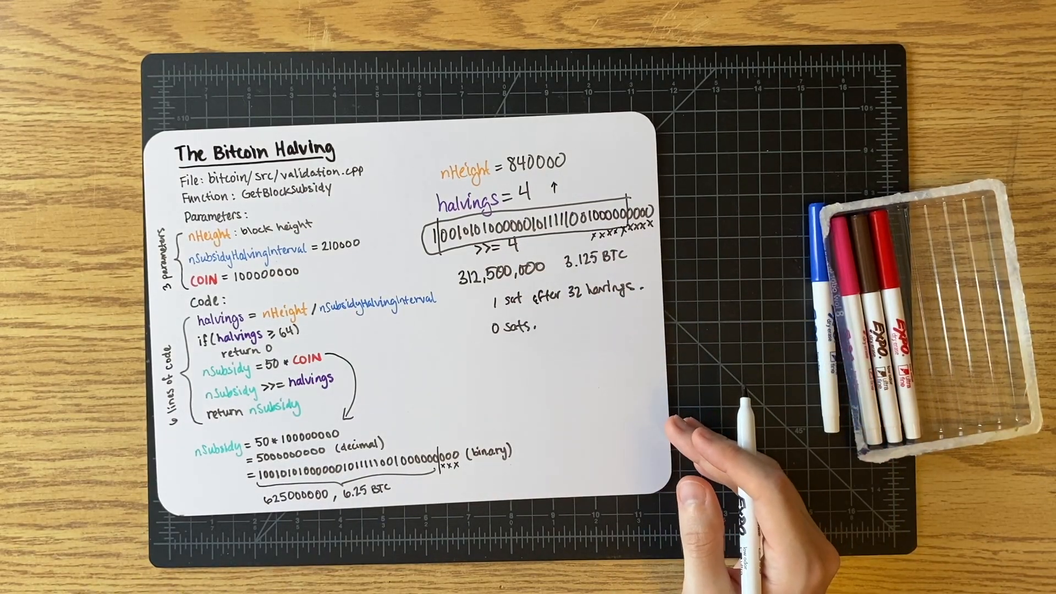
pyautogui.moveTo(472, 458)
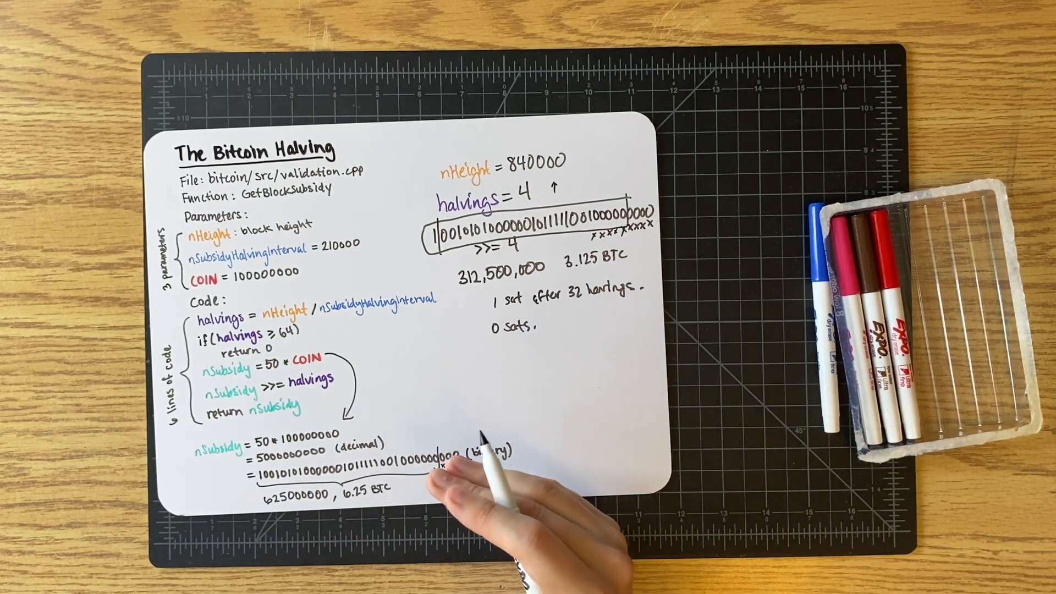